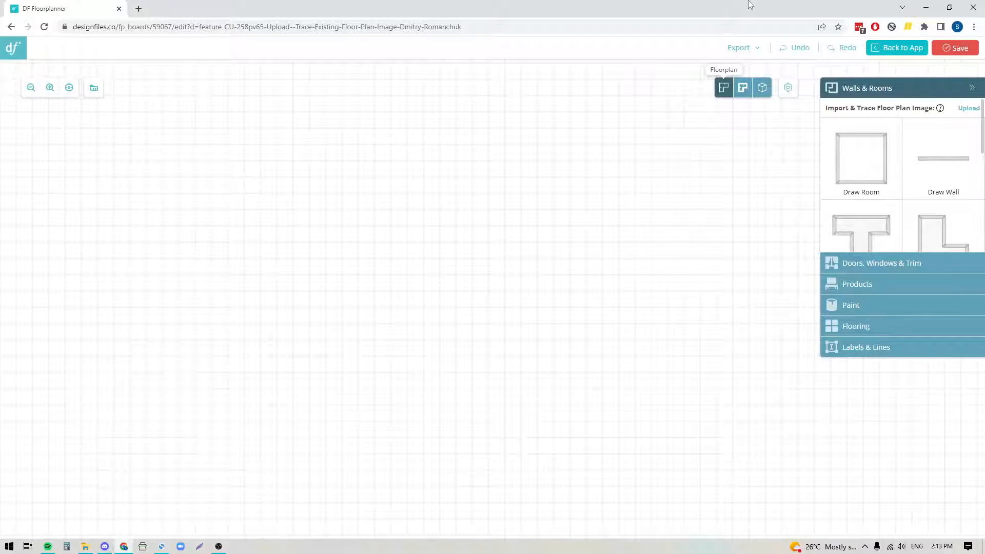
mouse_move(682, 5)
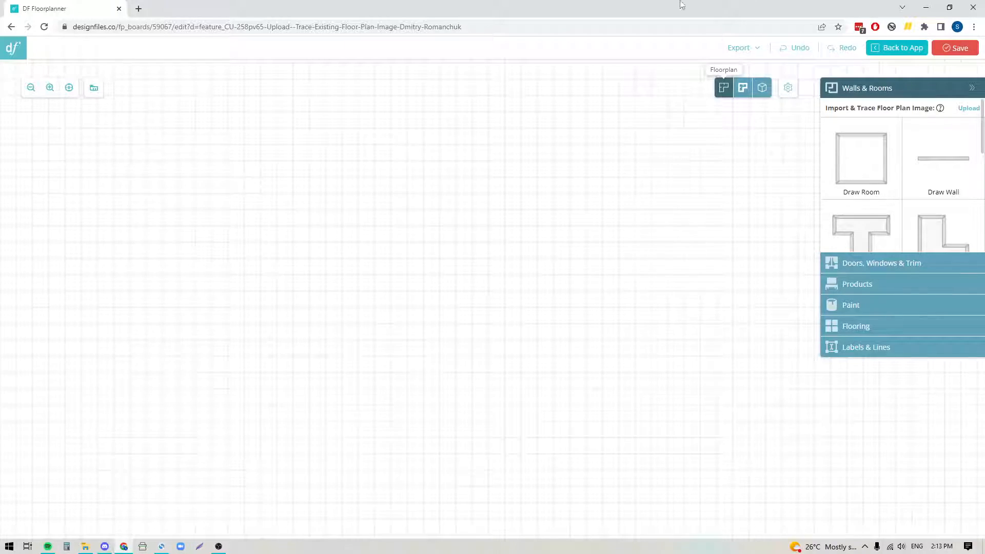
mouse_move(465, 396)
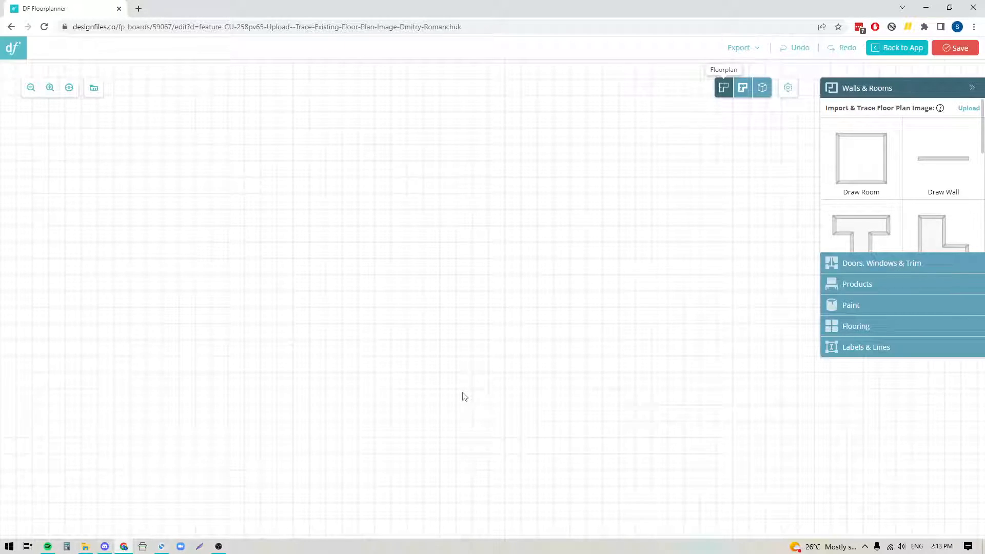
mouse_move(572, 236)
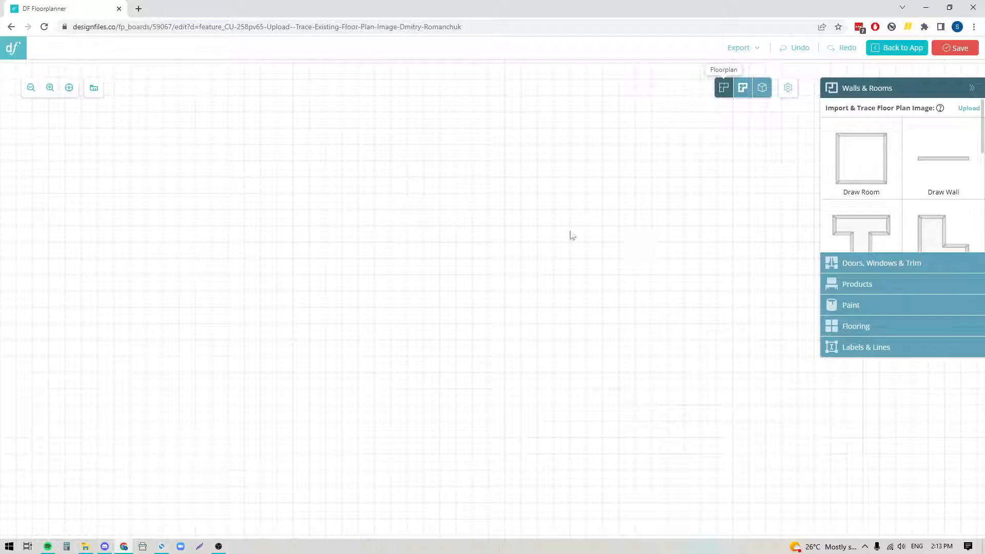
mouse_move(552, 460)
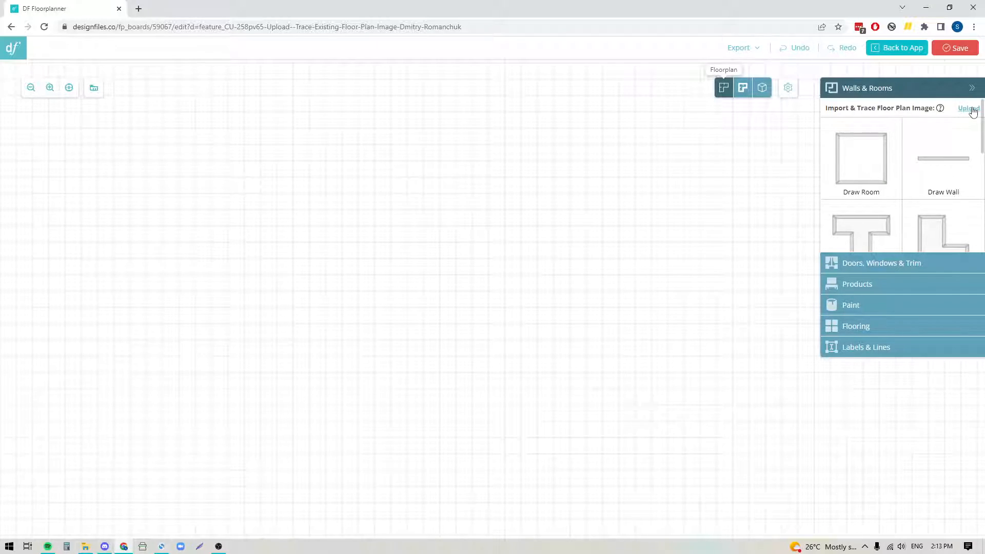
- Begin importing a floor plan image and choose the dining room plan from the computer
click(968, 108)
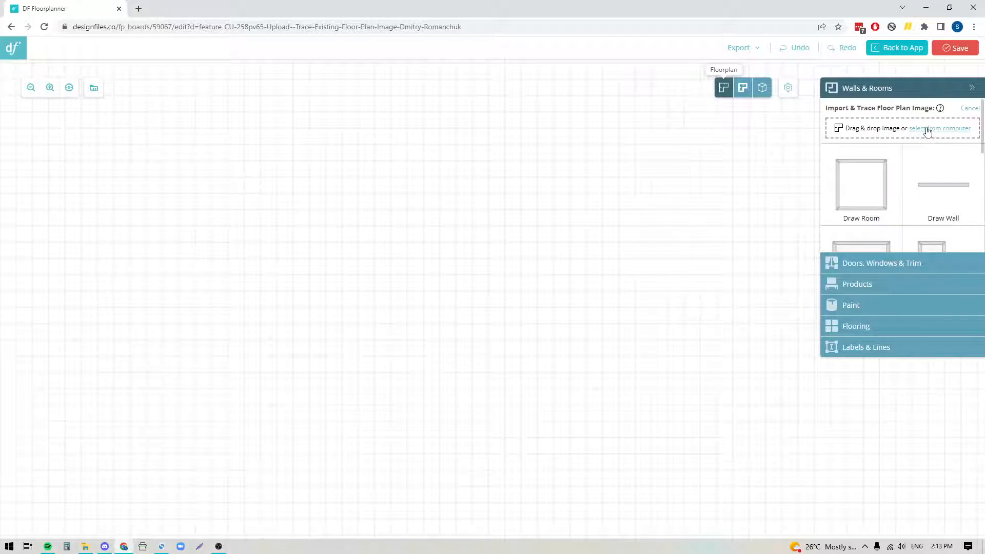
click(941, 129)
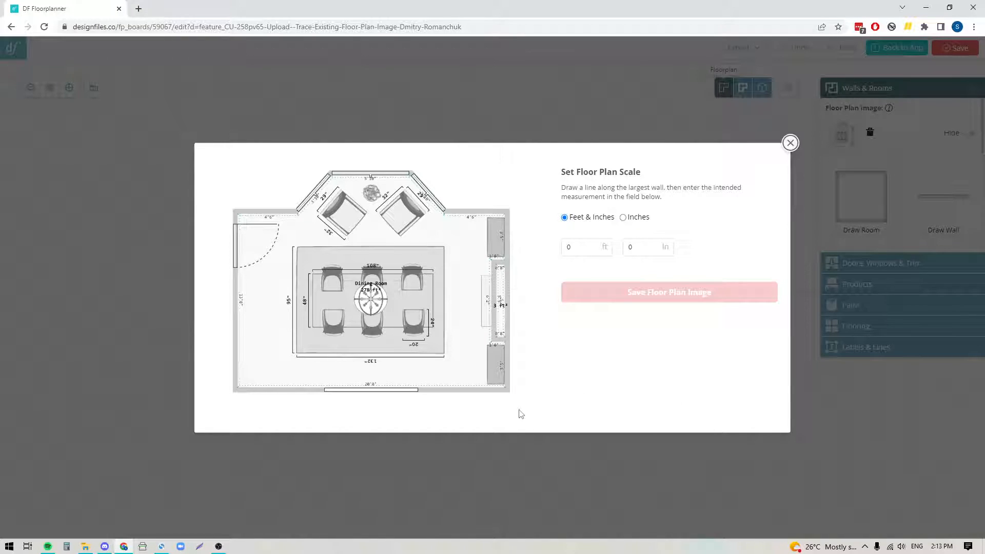
mouse_move(368, 385)
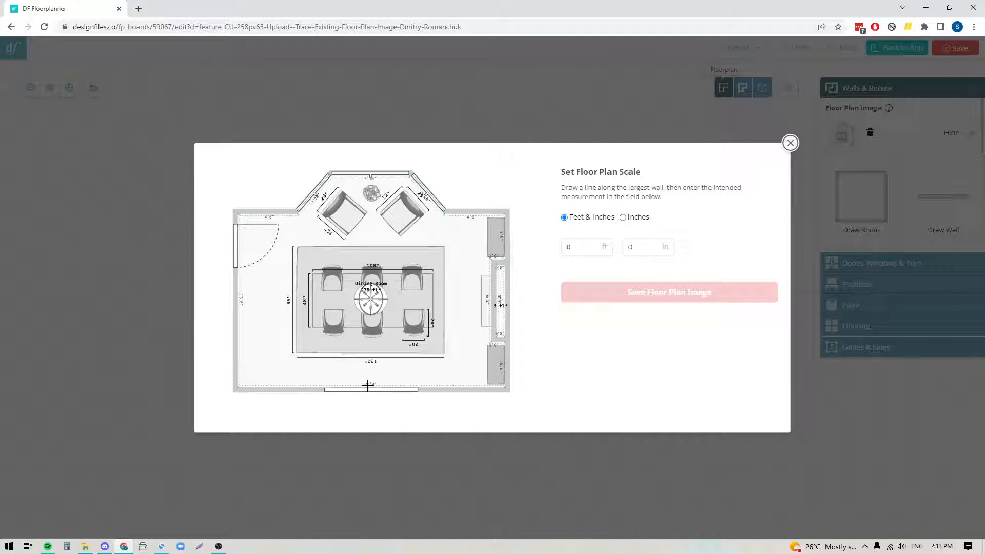
mouse_move(234, 386)
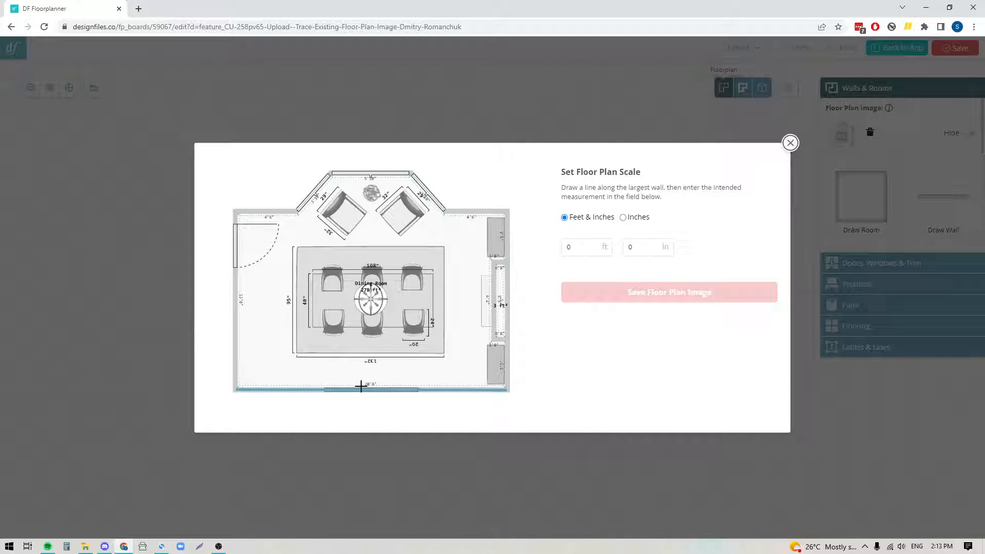
- Scale the plan so the traced bottom wall measures 20 ft and save the image
click(586, 247)
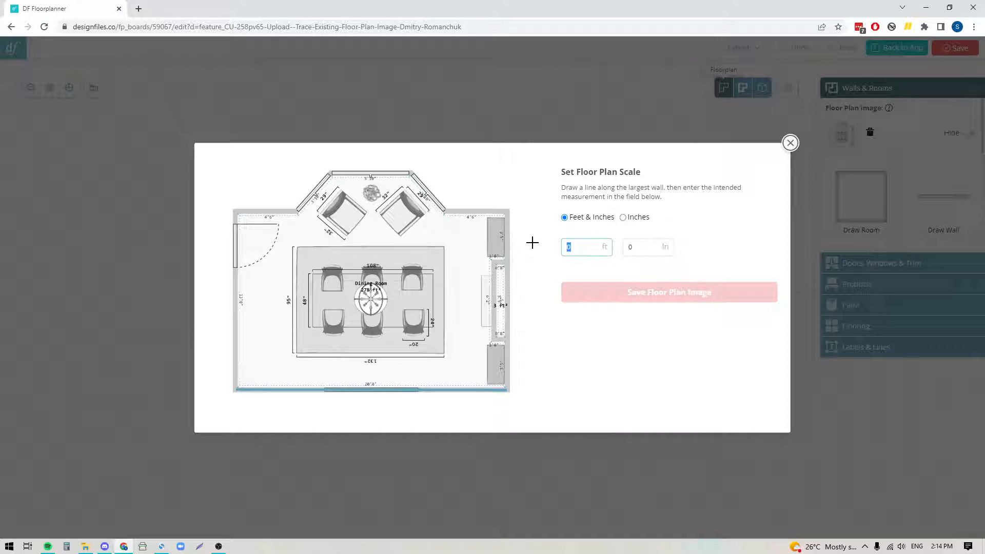
text(20)
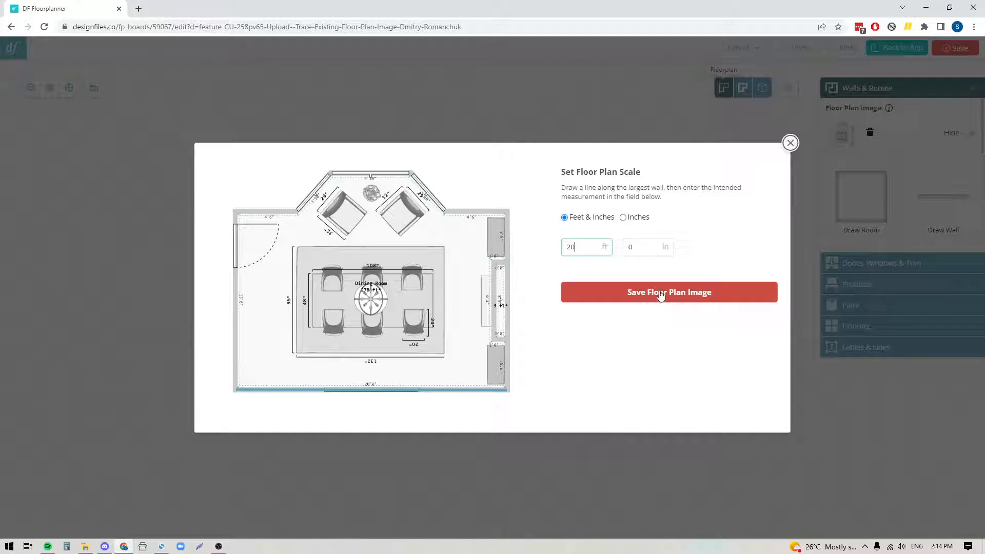
click(668, 292)
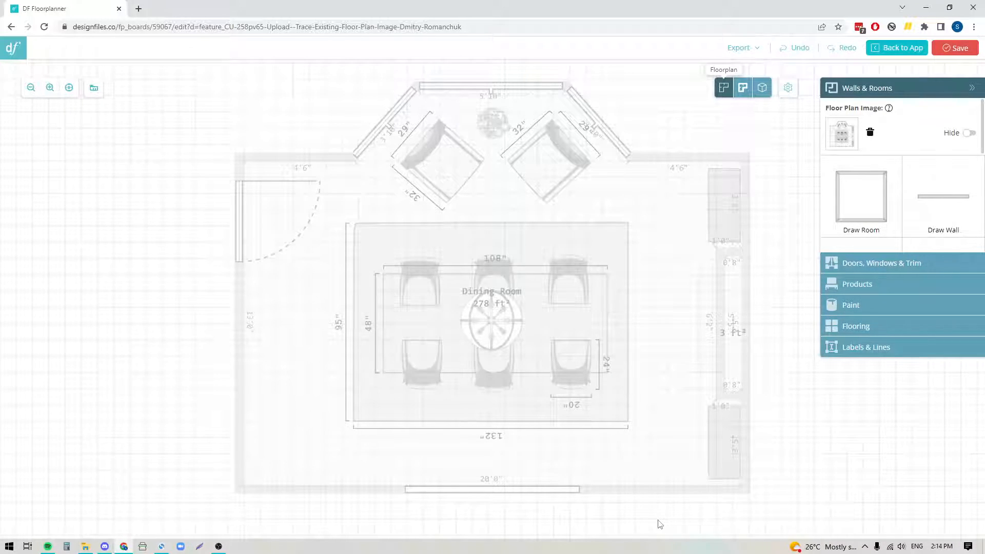
mouse_move(936, 220)
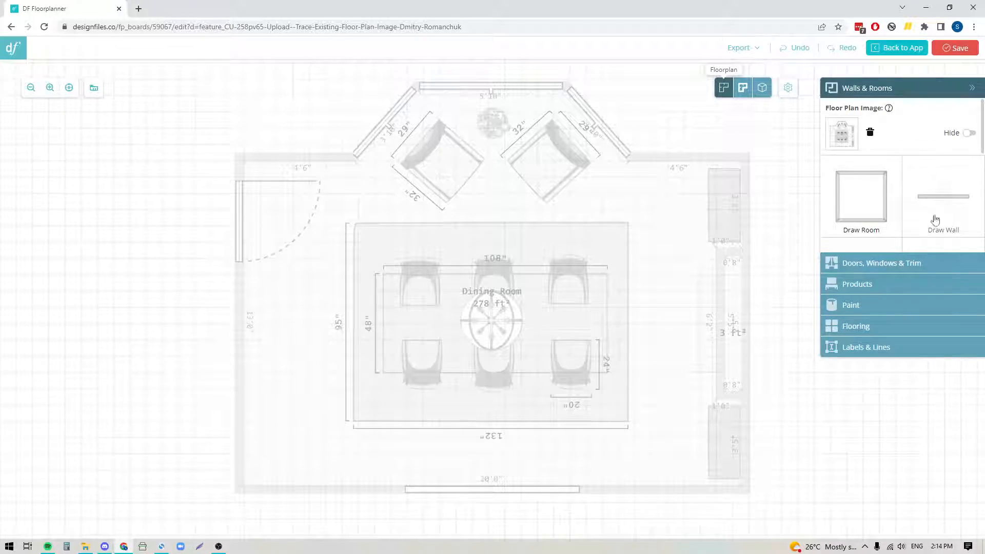
- Trace the dining room outline, including the angled bay window, with Draw Room
click(943, 197)
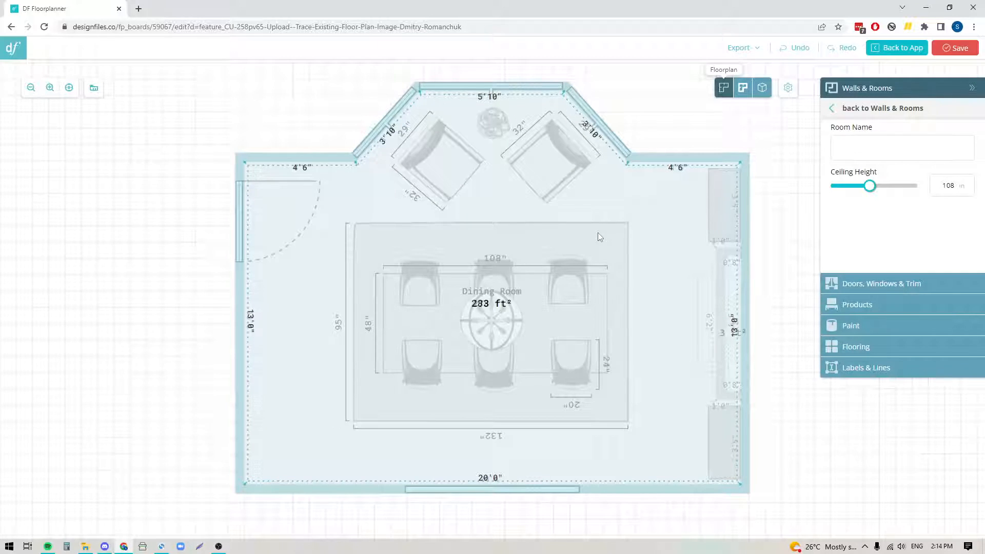
mouse_move(458, 221)
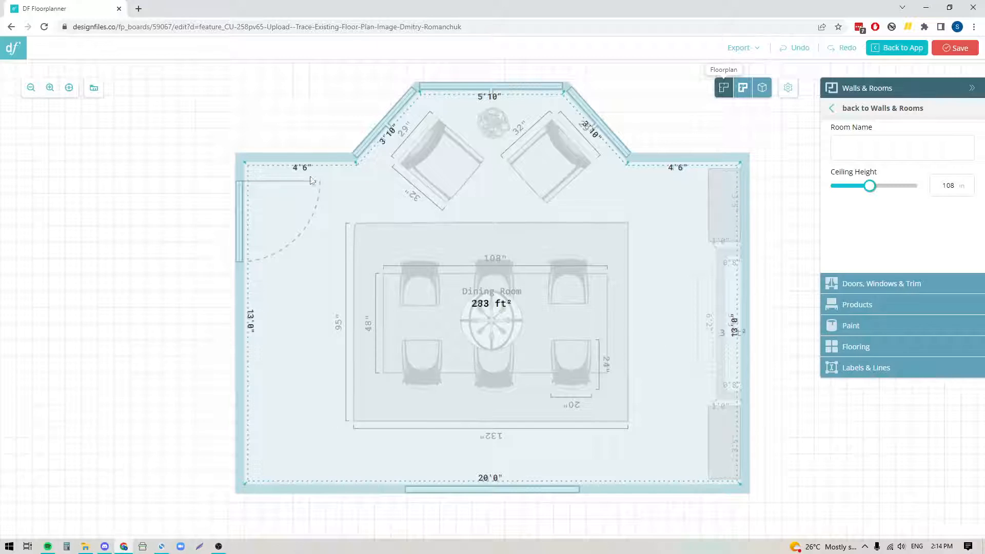
mouse_move(314, 183)
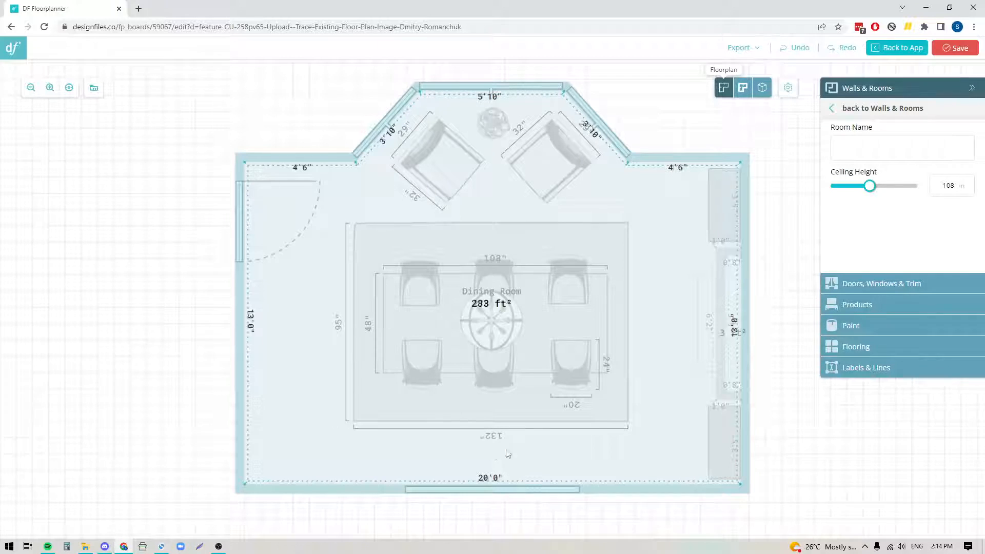
mouse_move(751, 351)
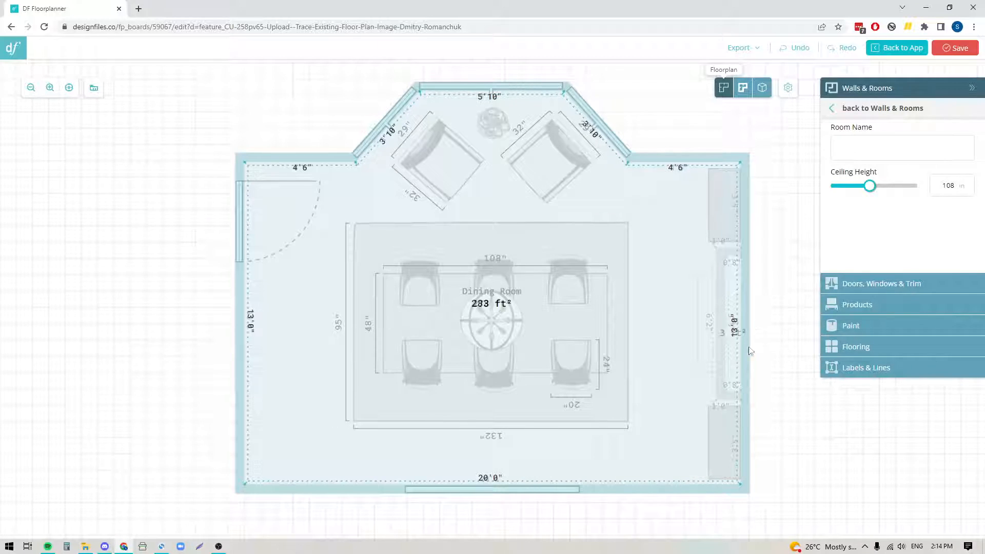
mouse_move(508, 443)
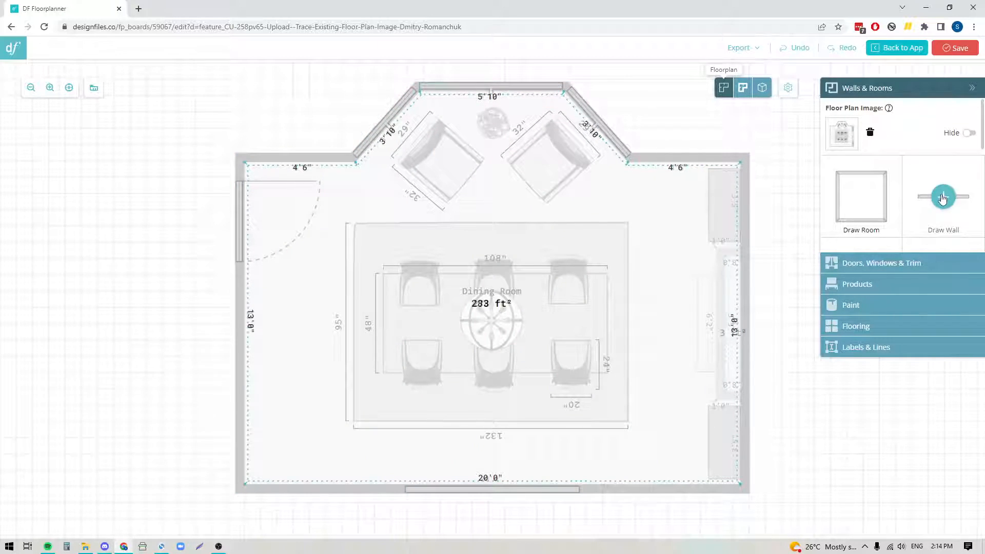
- Draw an inner wall closing off the right-side recess, leaving a 277 ft² room
click(942, 197)
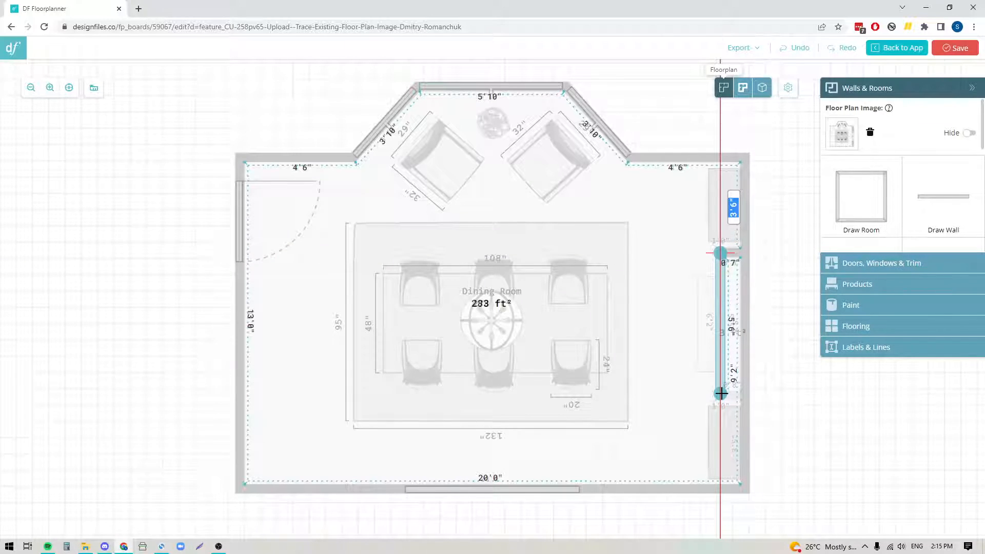
click(722, 320)
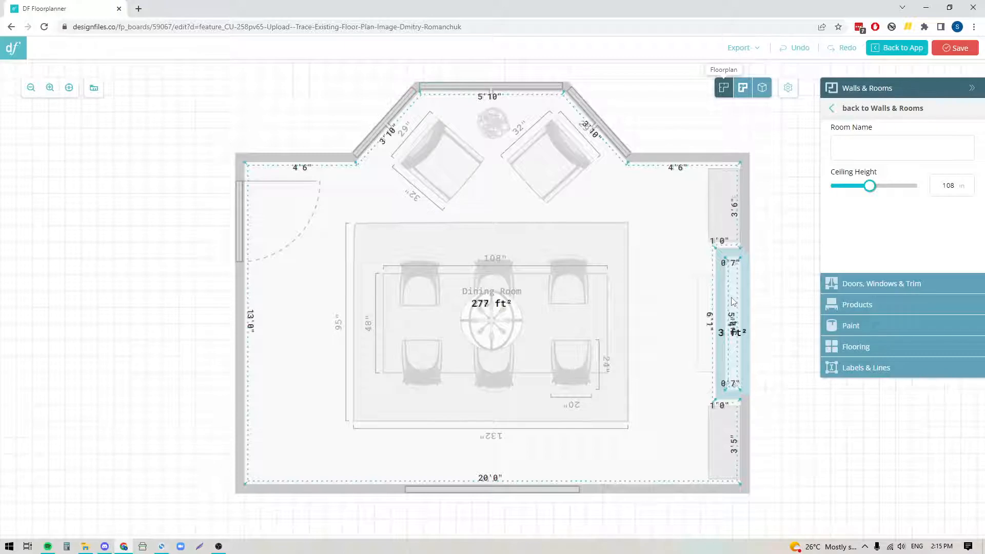
mouse_move(497, 125)
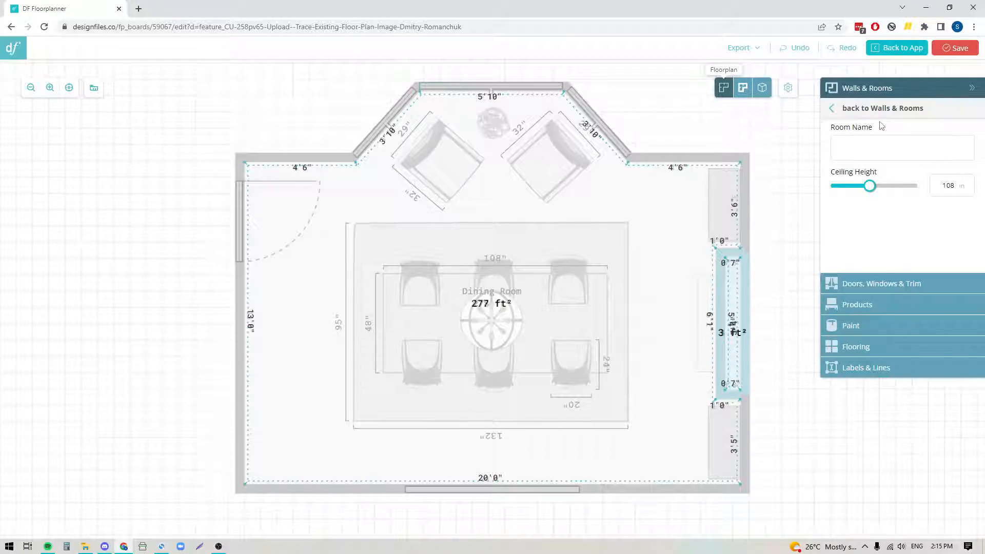
- Hide the uploaded floor plan image from Walls & Rooms, leaving only the drawn walls
click(883, 108)
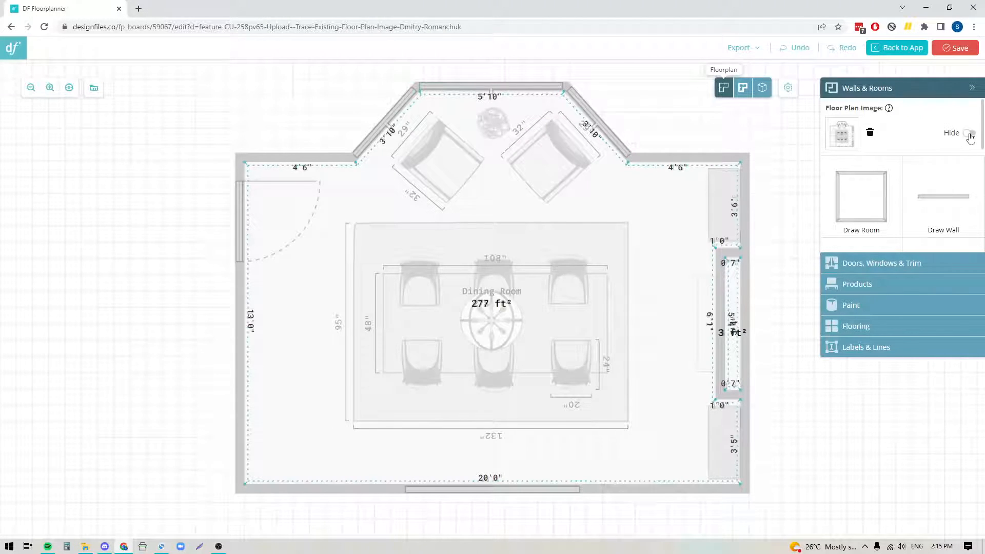
click(971, 133)
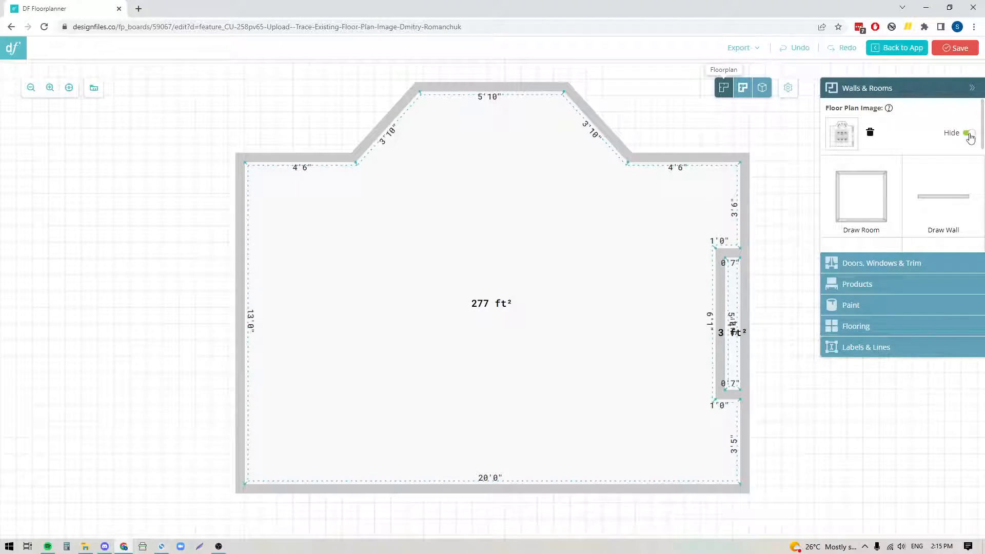
click(969, 132)
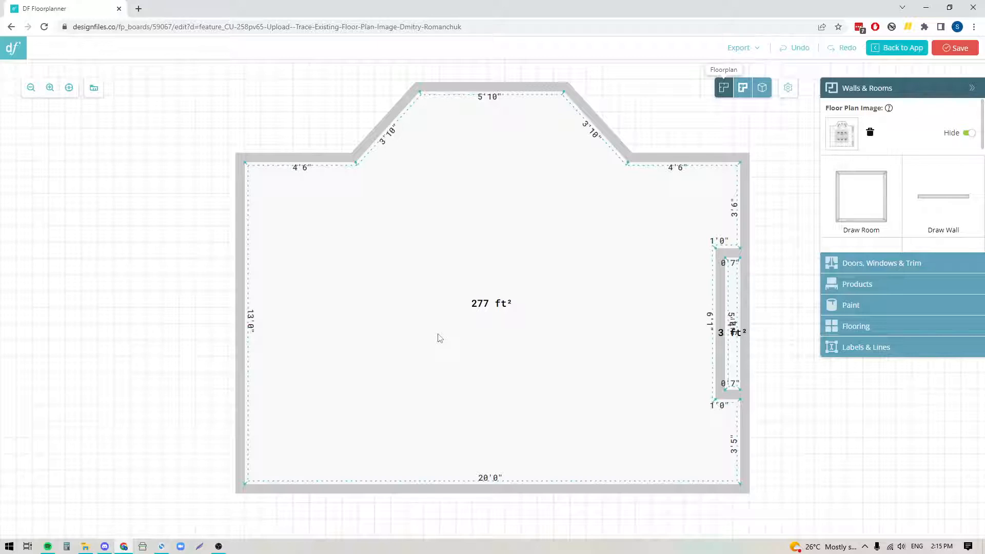